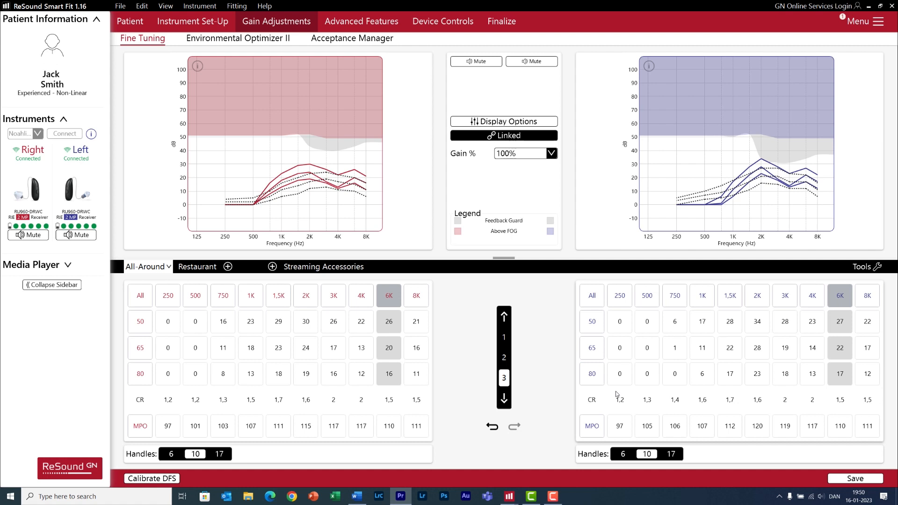
pyautogui.moveTo(555, 286)
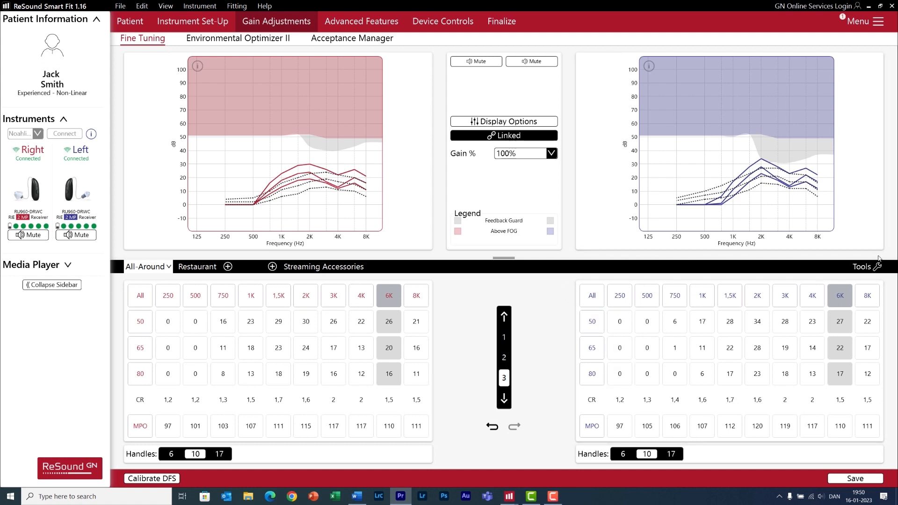
# Show the Tools menu listing program actions such as Recalculate and Copy
pyautogui.click(879, 266)
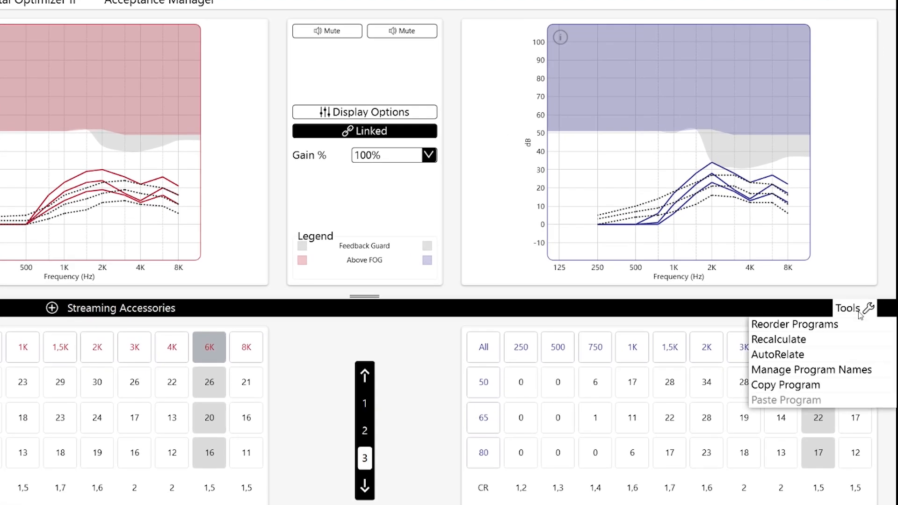